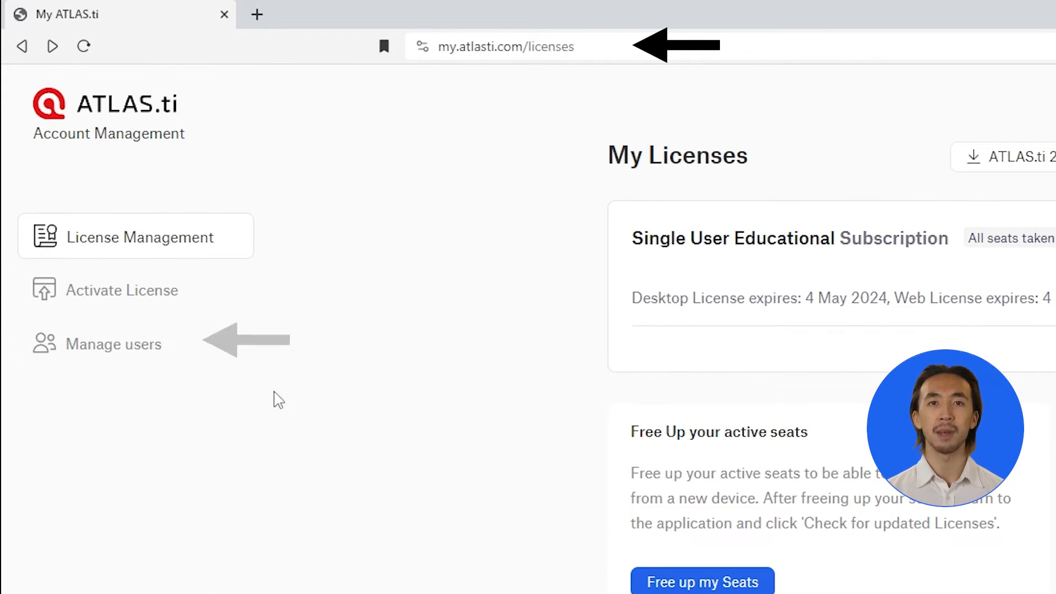
Sign in as the second user and open the empty License Management page
click(114, 345)
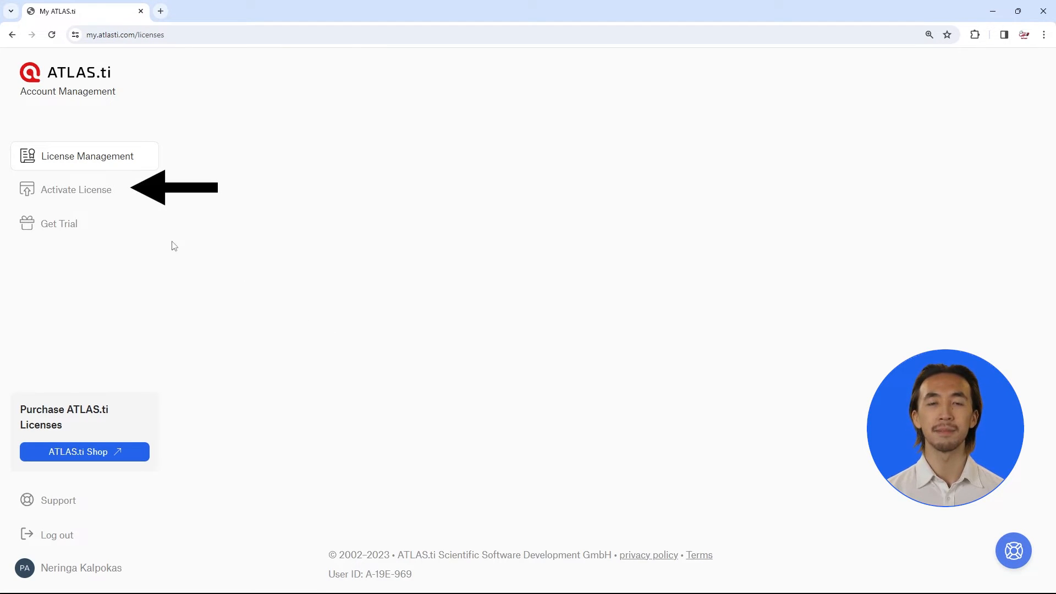
click(76, 189)
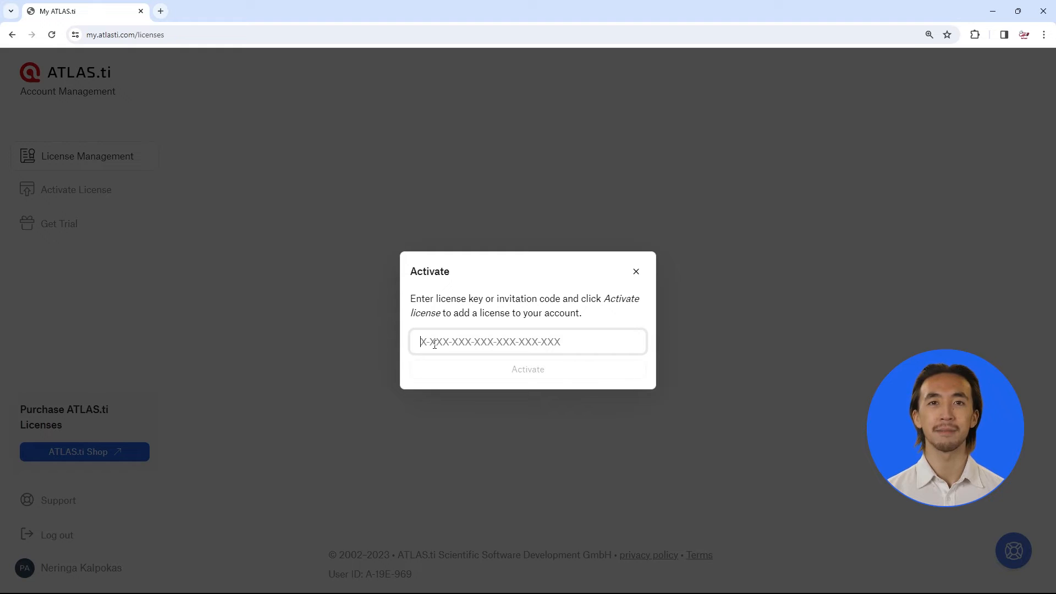
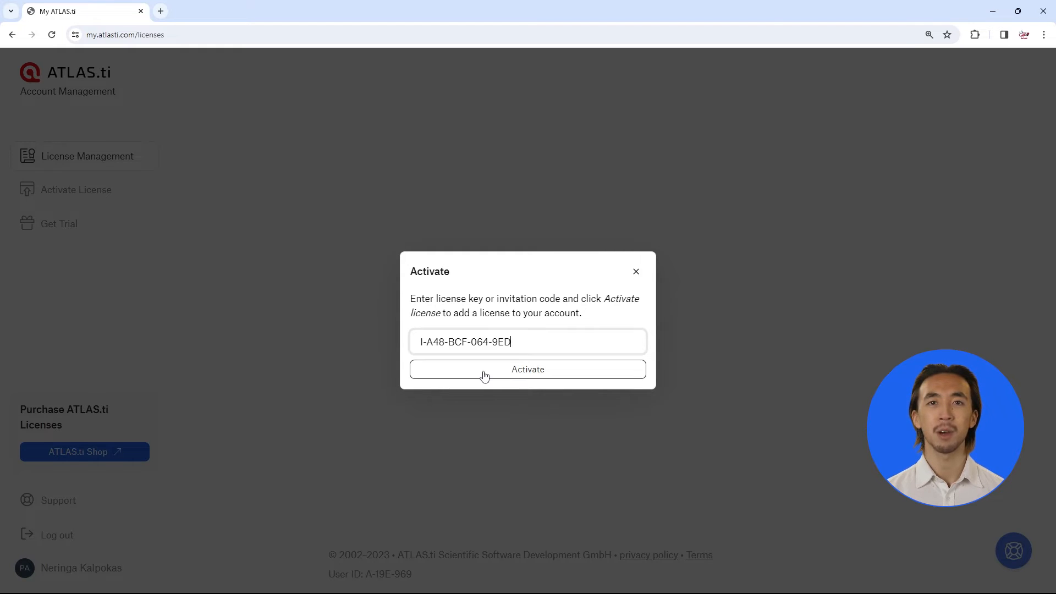
click(528, 369)
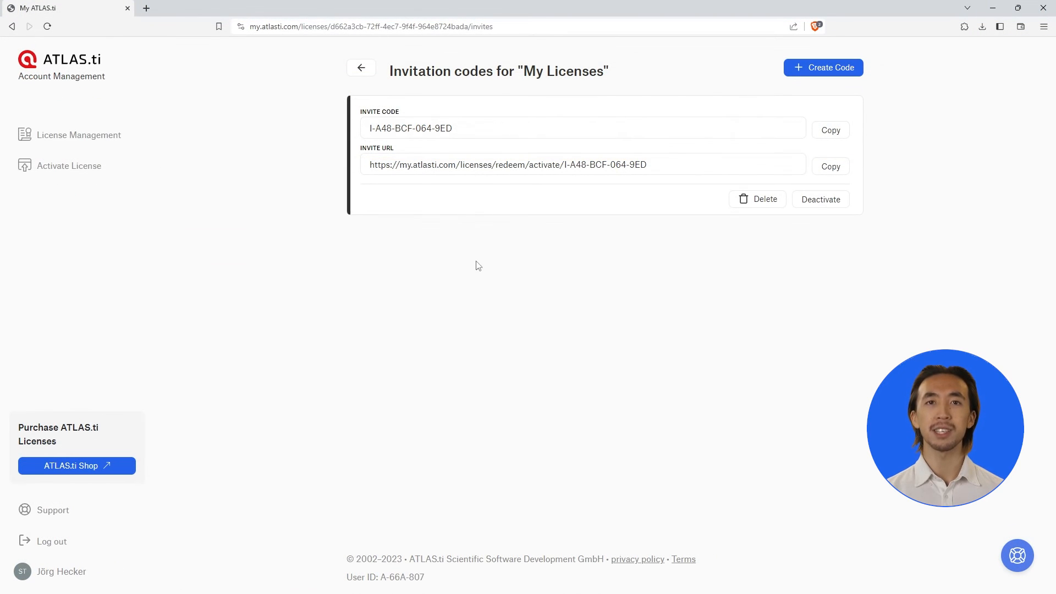
Review the license's two members and open the Allowed Domains settings
click(361, 67)
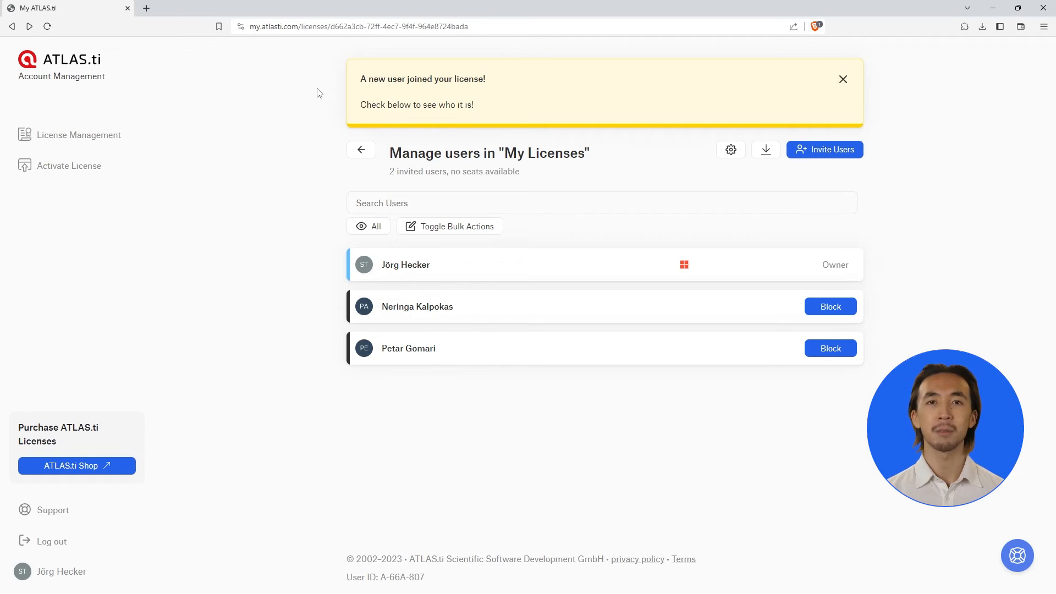
mouse_move(830, 307)
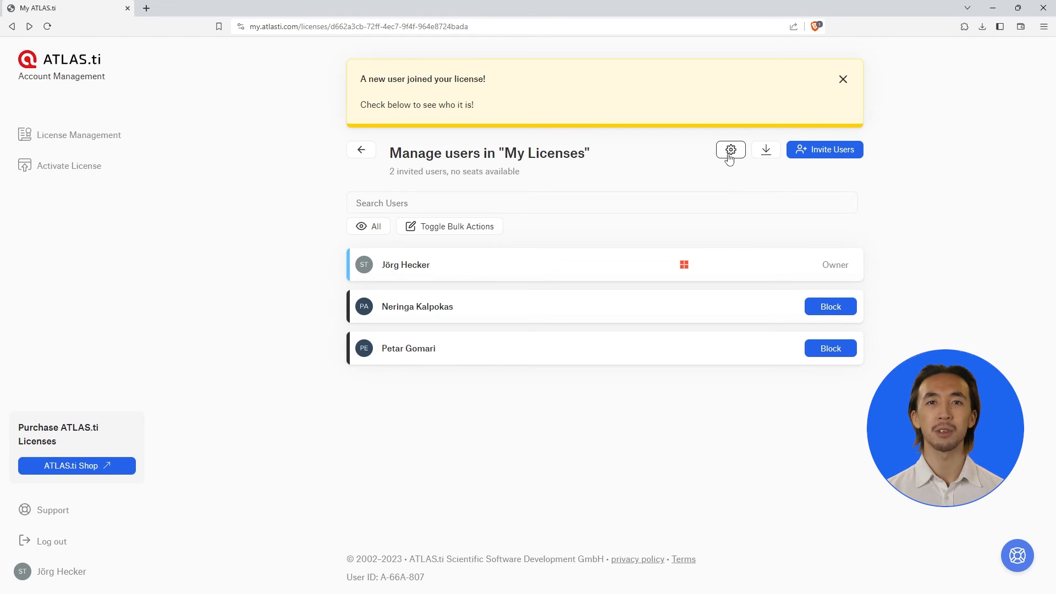
click(730, 150)
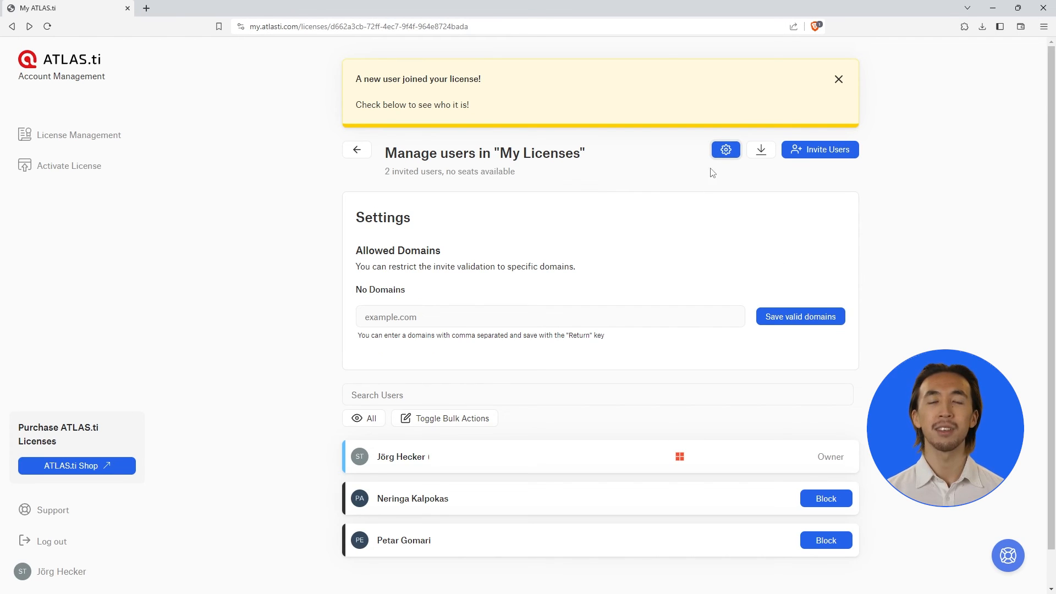